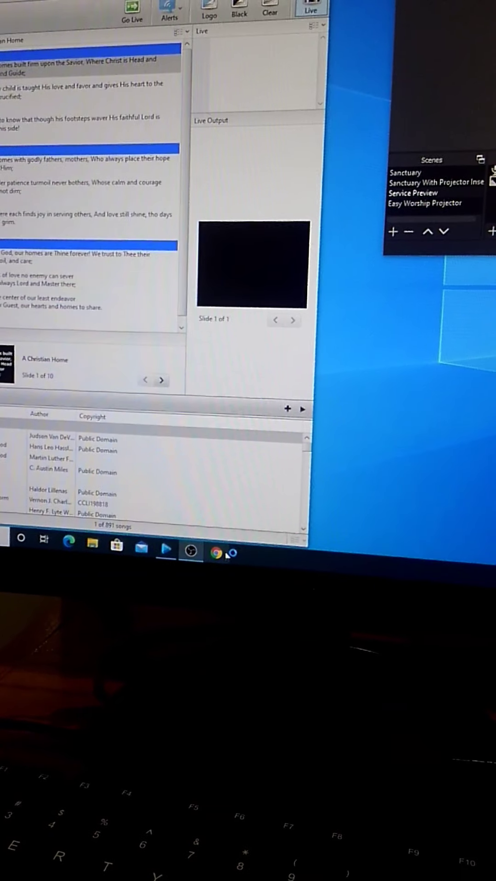
- Open a new Chrome browser tab from the Windows taskbar
{"action": "left_click", "coordinate": [221, 553]}
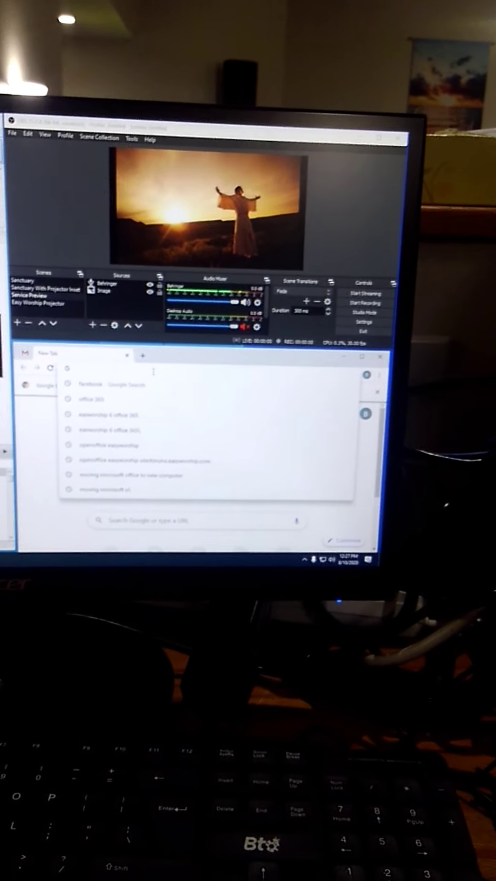
- Go to facebook.com and open Live Producer for the church's Page
{"action": "left_click", "coordinate": [107, 384]}
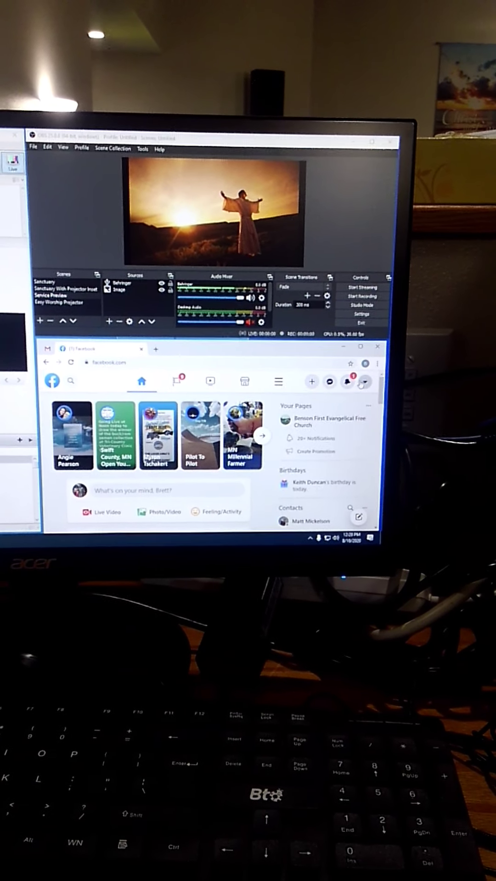
{"action": "left_click", "coordinate": [366, 376]}
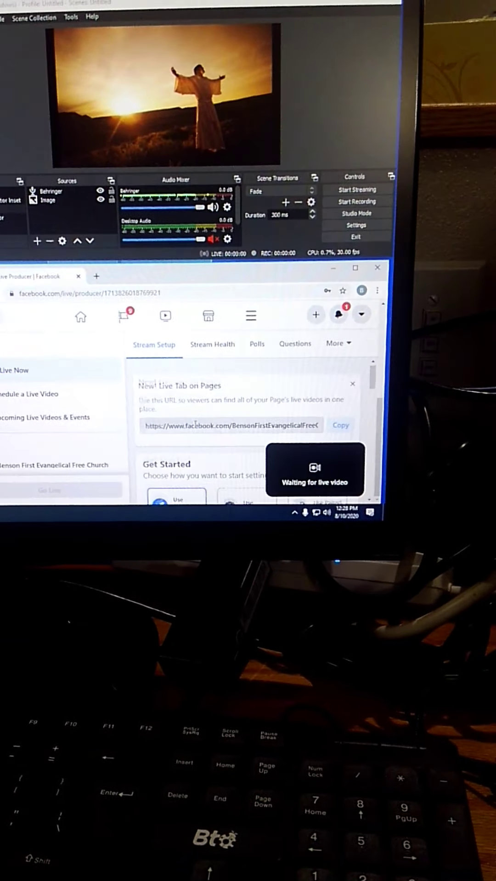
- Choose 'Use Stream Key' and reveal the server URL and stream key in Live Stream Setup
{"action": "left_click", "coordinate": [352, 385]}
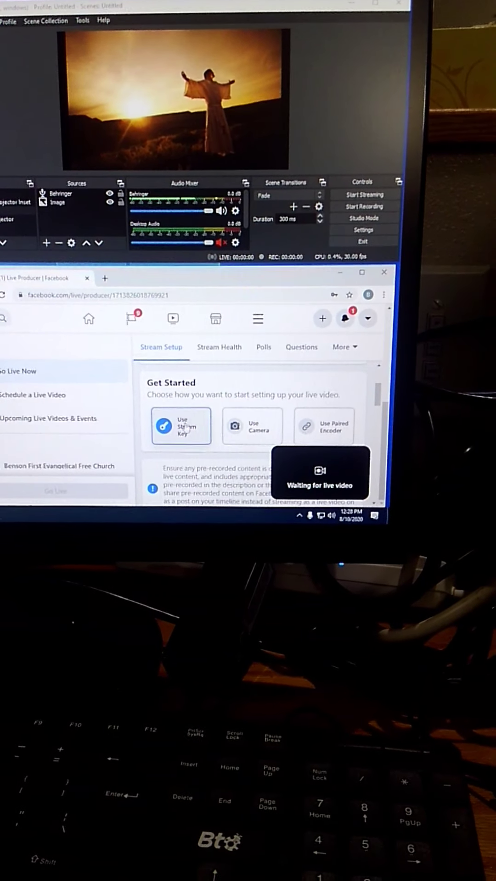
{"action": "left_click", "coordinate": [180, 426]}
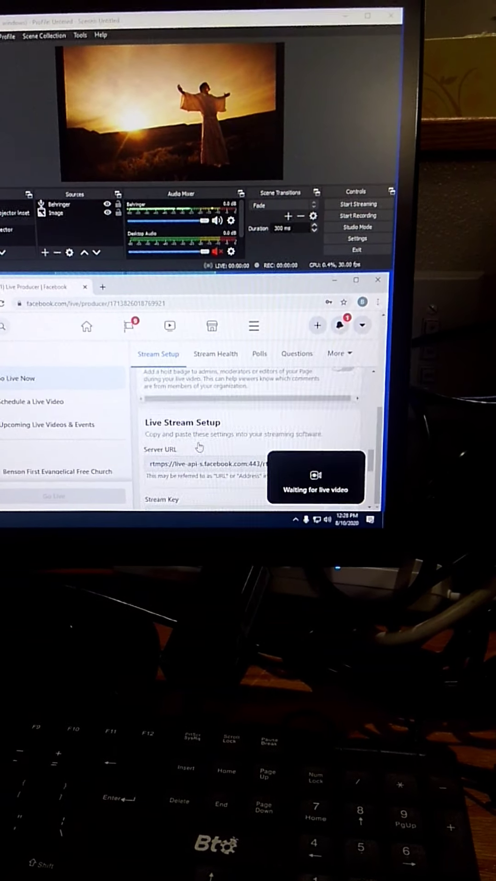
{"action": "scroll", "scroll_direction": "down", "scroll_amount": 3}
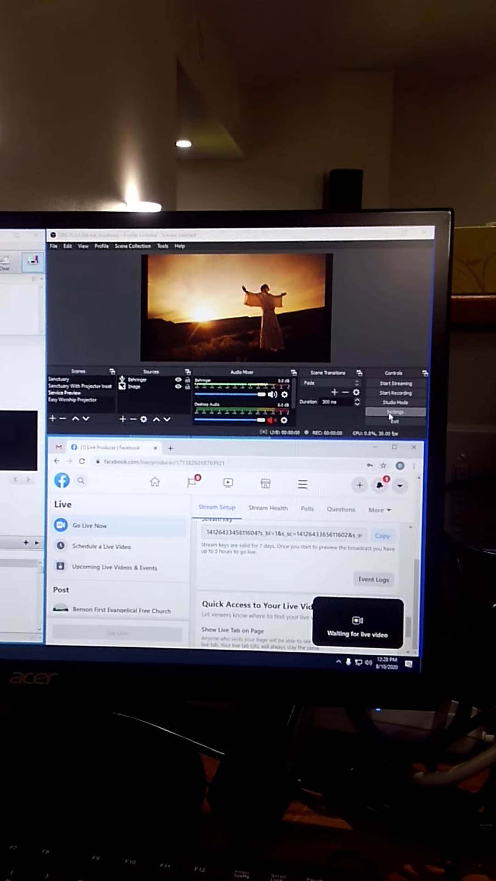
- Paste the copied Facebook stream key into OBS's Stream settings
{"action": "left_click", "coordinate": [393, 411]}
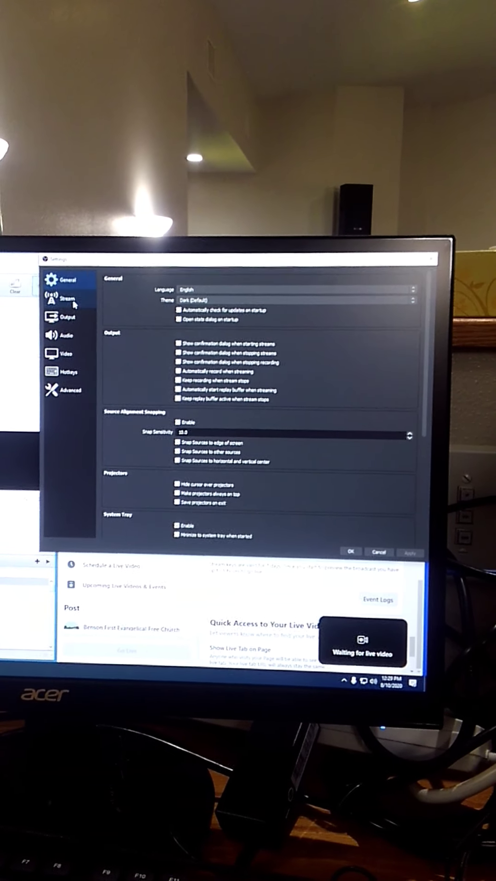
{"action": "left_click", "coordinate": [68, 298]}
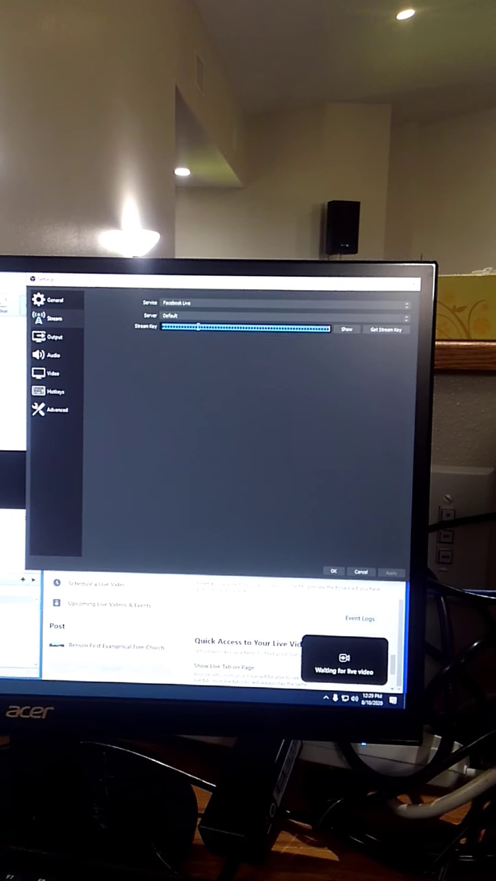
{"action": "right_click", "coordinate": [247, 330]}
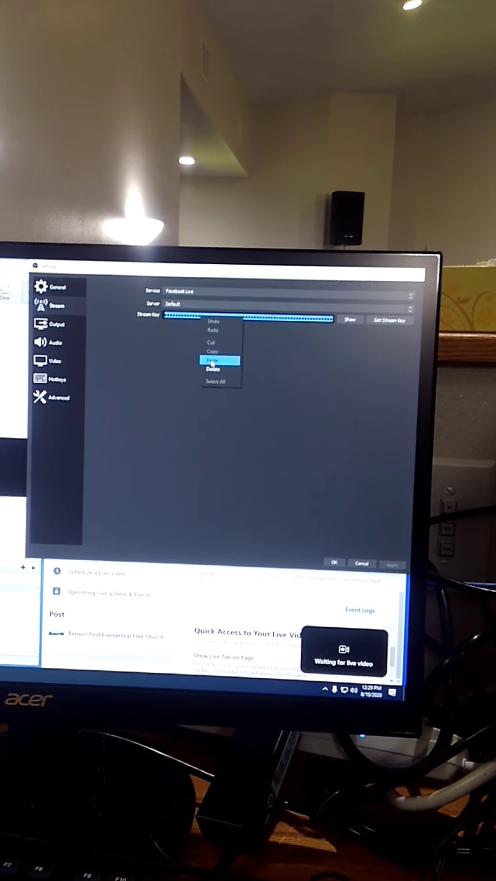
{"action": "left_click", "coordinate": [213, 359]}
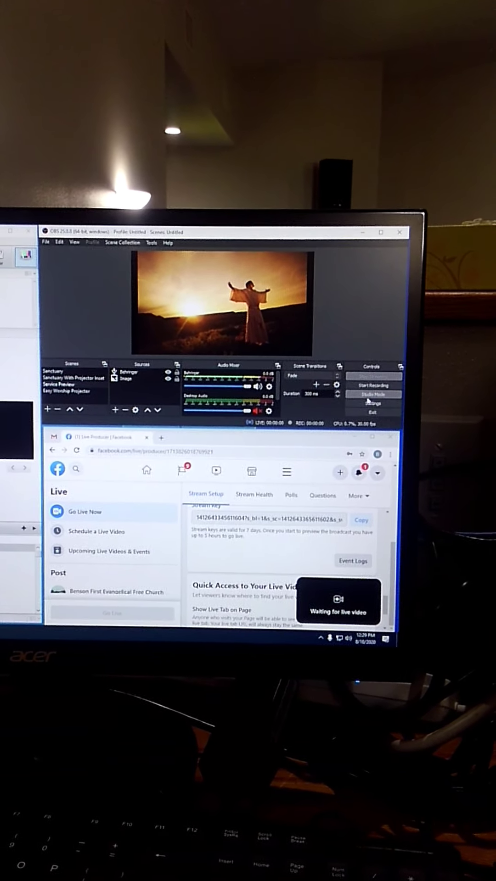
- Start streaming from OBS so Live Producer receives the preview feed
{"action": "left_click", "coordinate": [373, 376]}
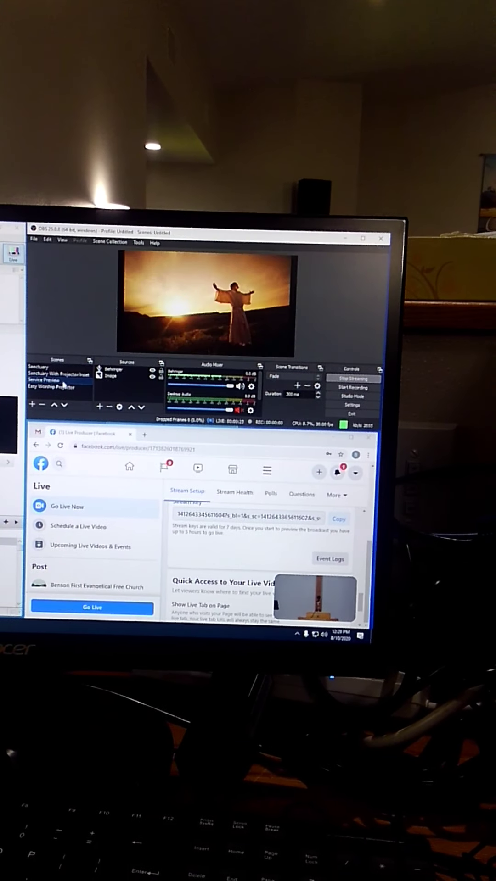
- Switch scenes from Service Preview to the Sanctuary pulpit camera
{"action": "left_click", "coordinate": [48, 396]}
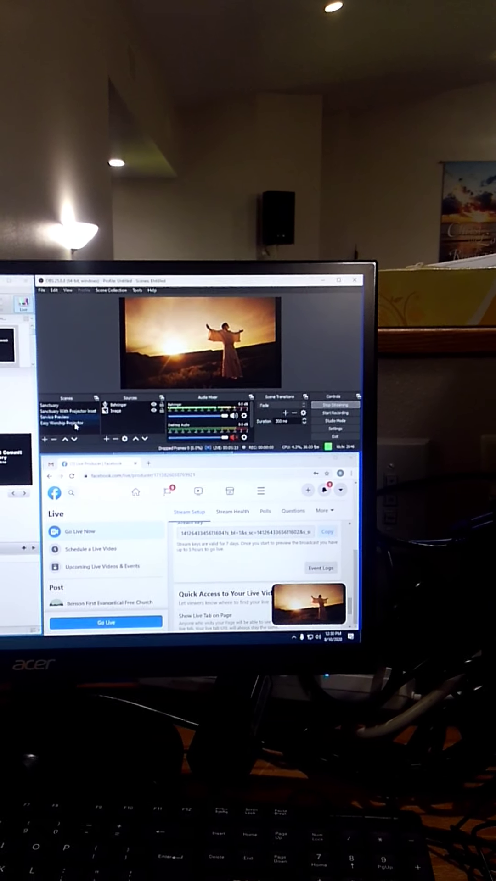
{"action": "left_click", "coordinate": [67, 439]}
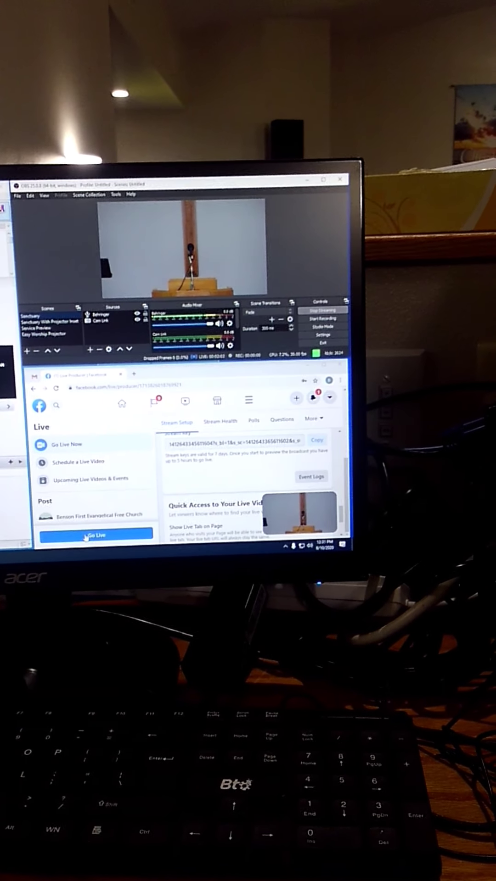
- Click Go Live, close the 'Add a Title' prompt, and open the account menu
{"action": "left_click", "coordinate": [96, 534]}
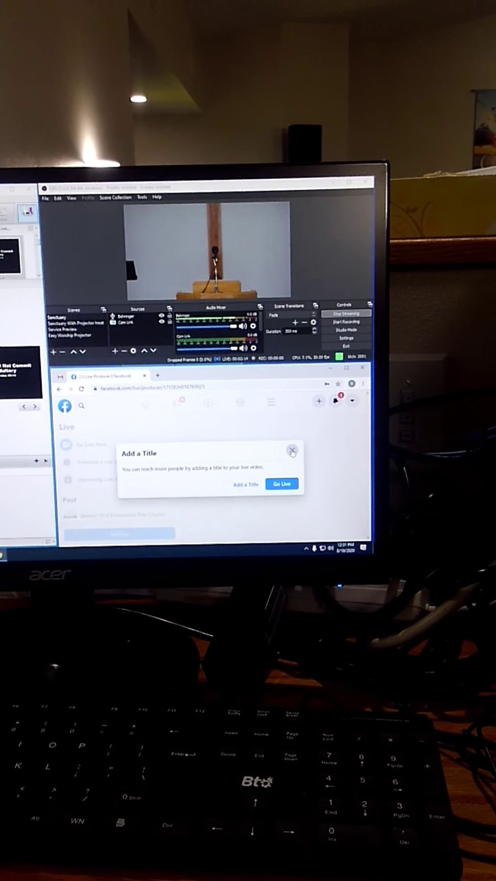
{"action": "left_click", "coordinate": [292, 451]}
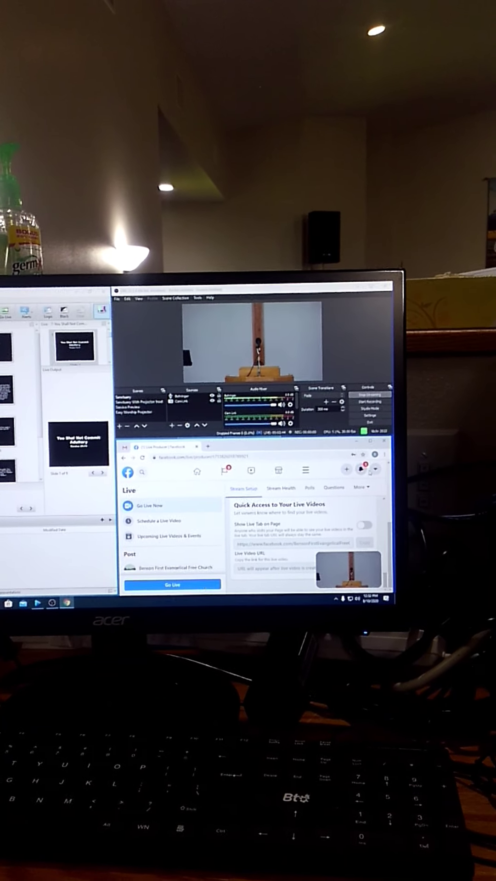
{"action": "left_click", "coordinate": [373, 471]}
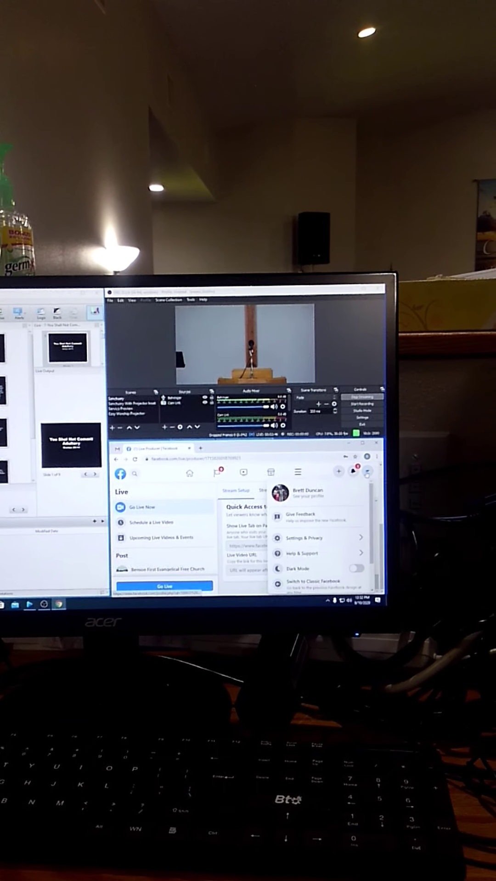